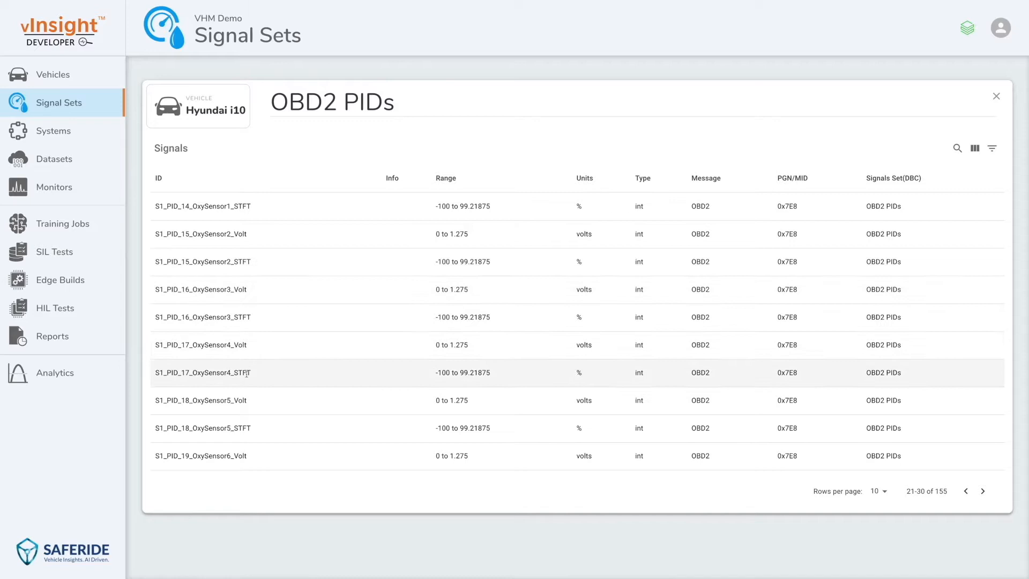
- Start adding a new monitor from the Monitors page for Hyundai i10a Engine Combustion
{"action": "left_click", "coordinate": [54, 187]}
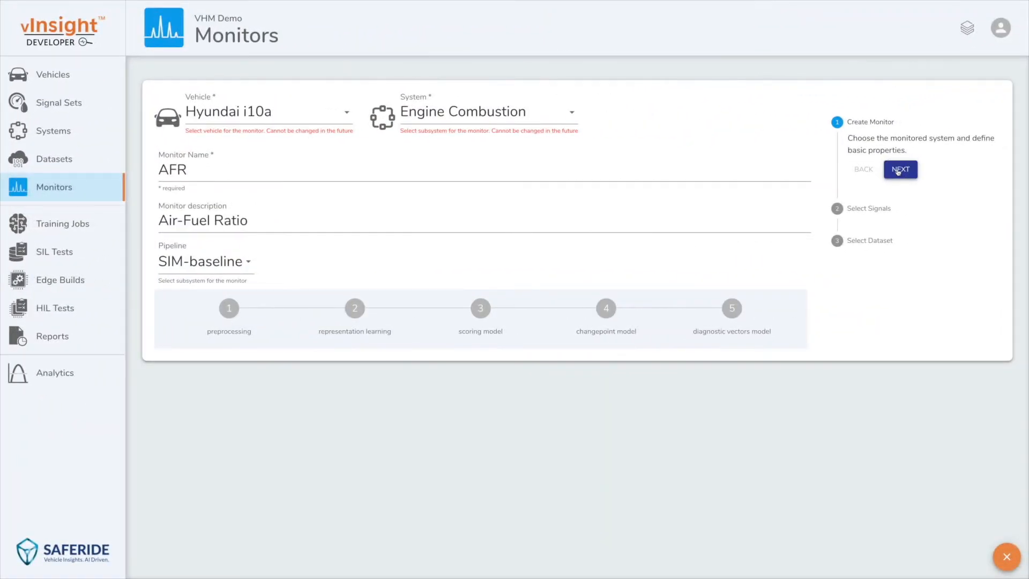
- Confirm the AFR monitor details, then advance past the 14 selected signals to dataset selection
{"action": "left_click", "coordinate": [900, 169]}
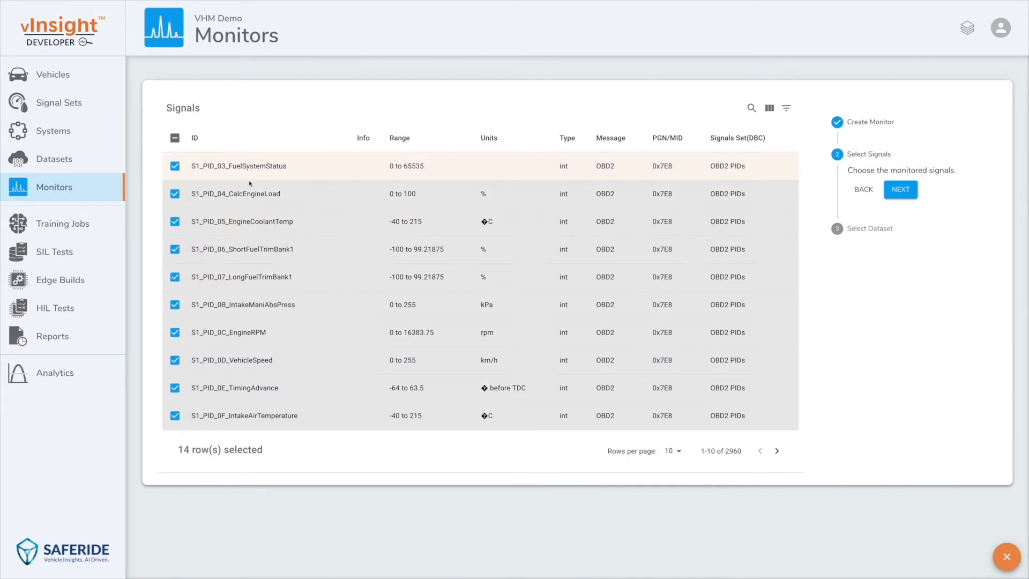
{"action": "mouse_move", "coordinate": [241, 258]}
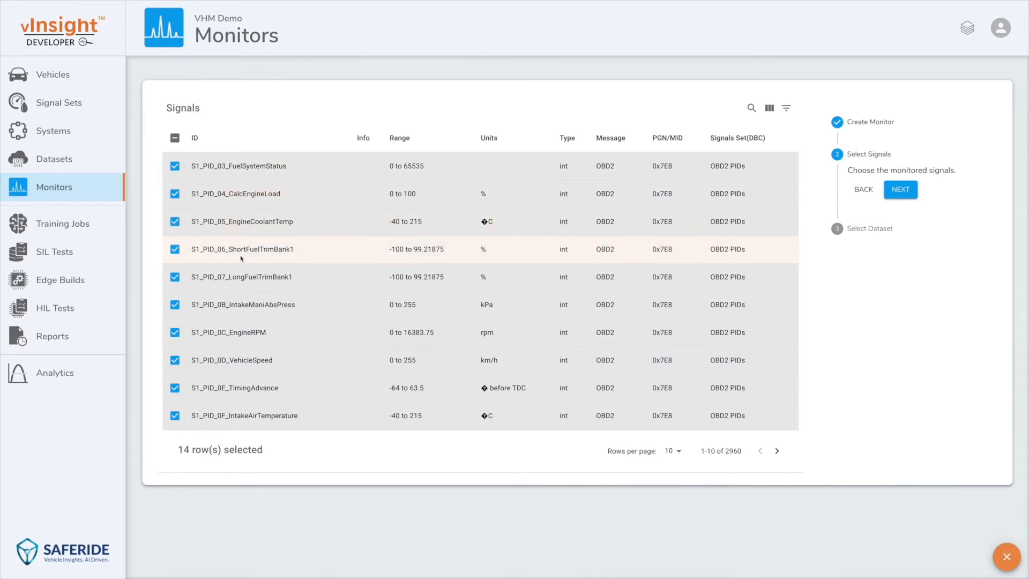
{"action": "left_click", "coordinate": [901, 189]}
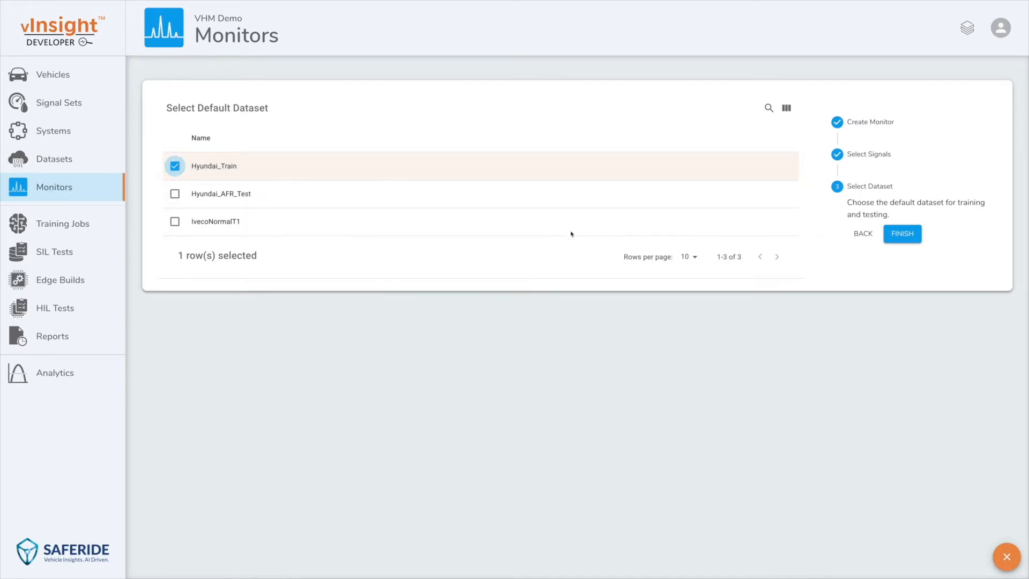
- Select Hyundai_Train as the default dataset and finish creating the AFR monitor
{"action": "left_click", "coordinate": [902, 234]}
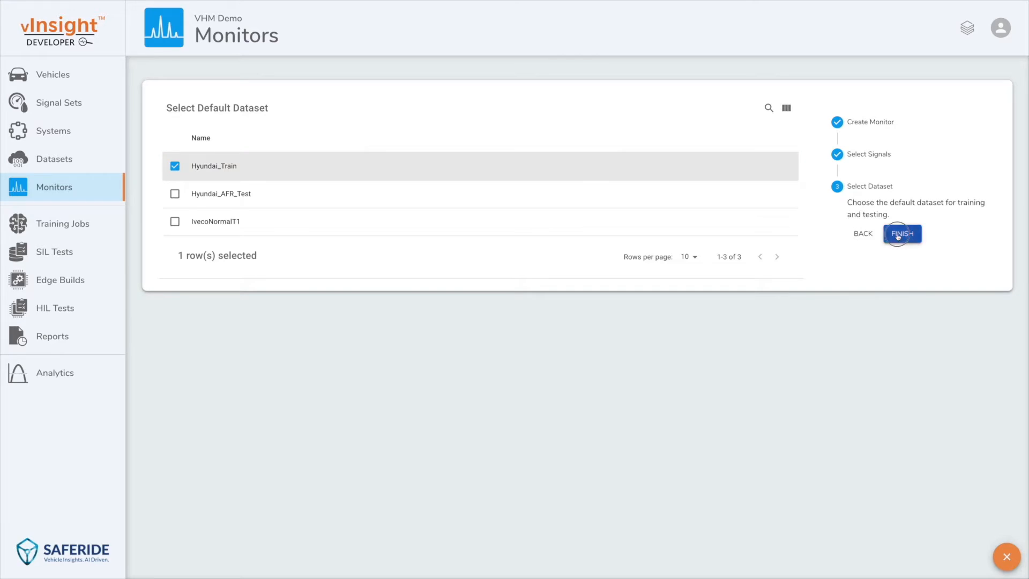
{"action": "left_click", "coordinate": [902, 234]}
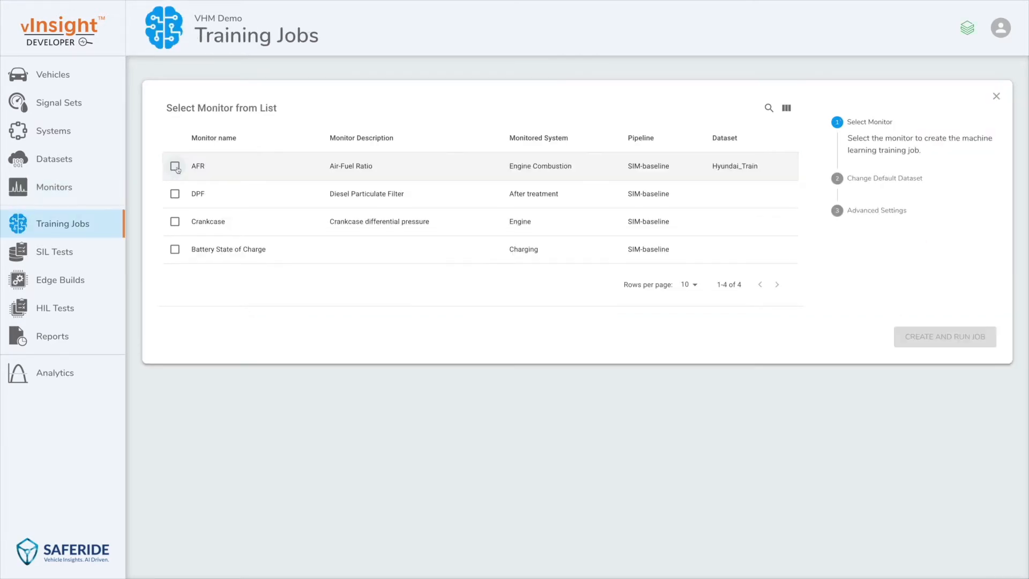
- Select the AFR monitor from the list for the new training job
{"action": "left_click", "coordinate": [175, 165]}
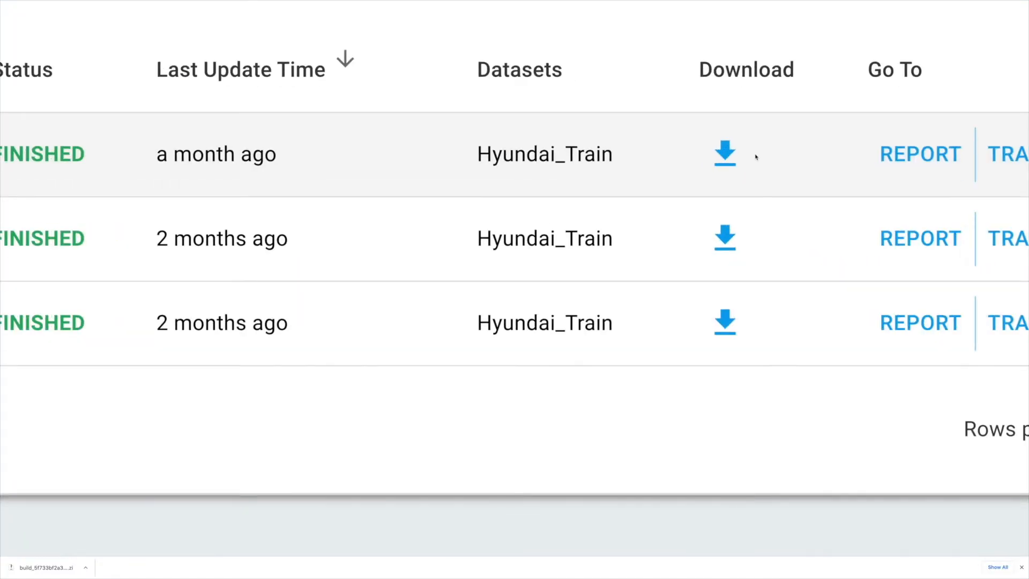
- Download the top finished Hyundai_Train edge build
{"action": "left_click", "coordinate": [724, 154]}
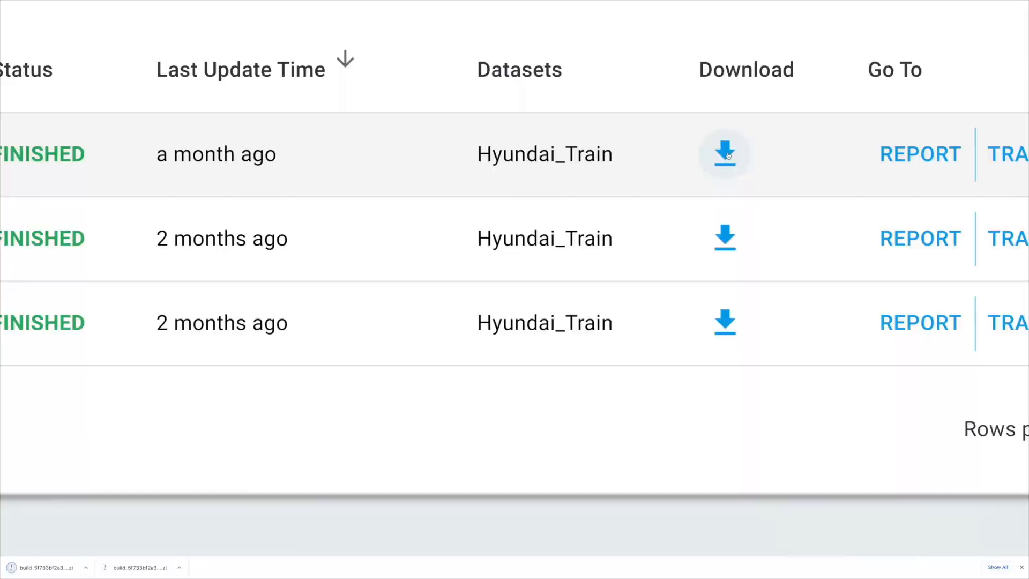